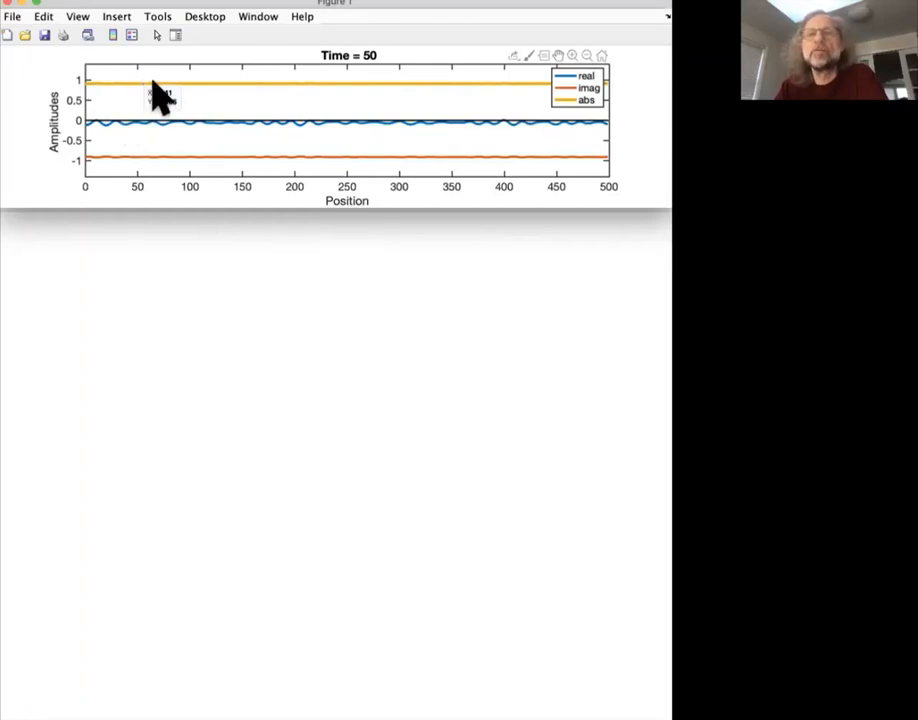
mouse_move(185, 135)
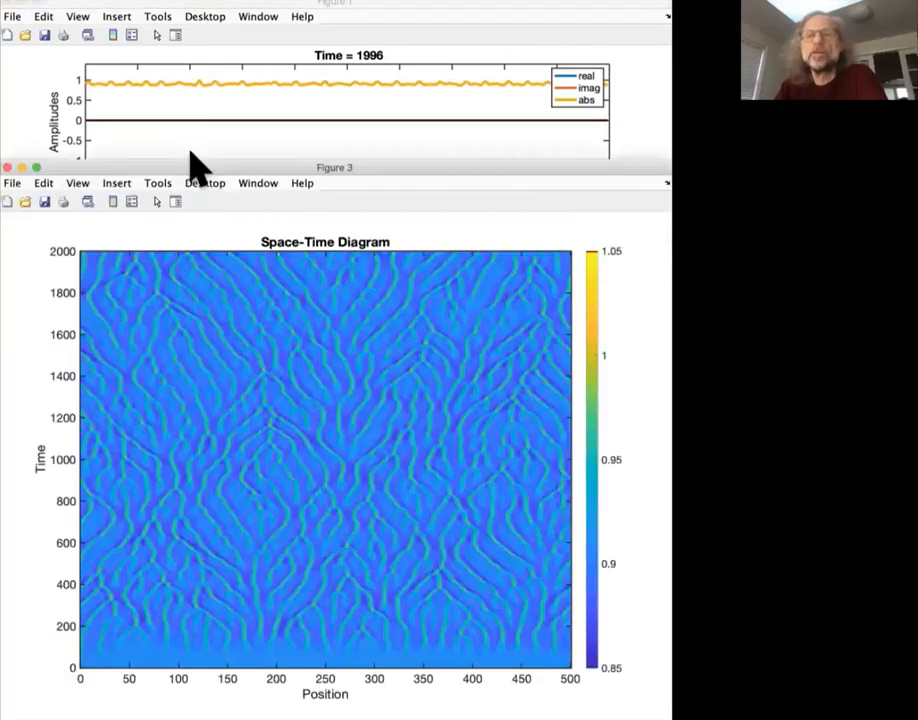
mouse_move(198, 185)
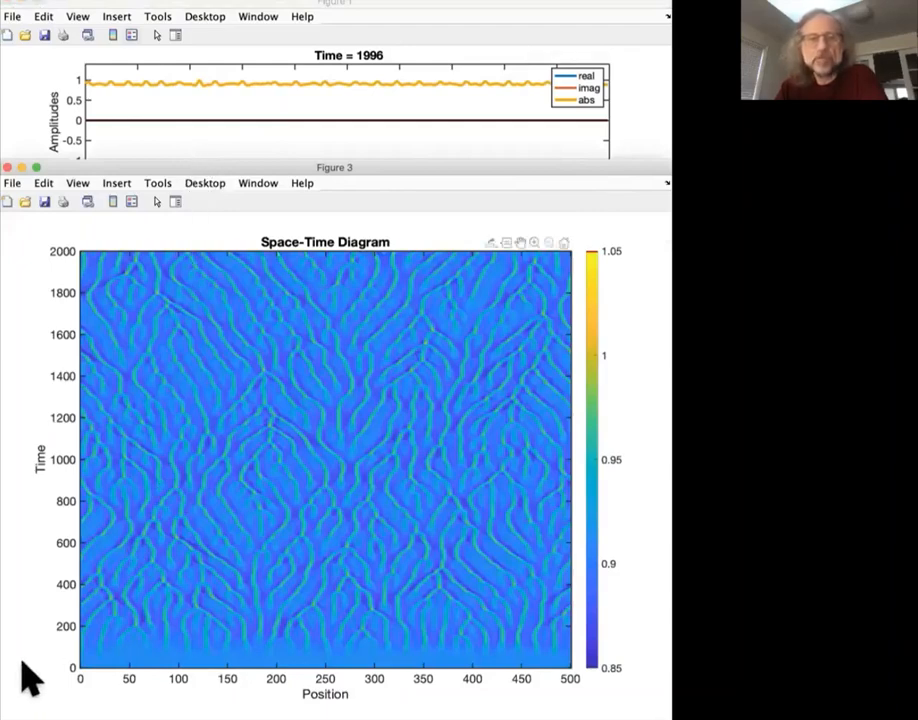
mouse_move(410, 665)
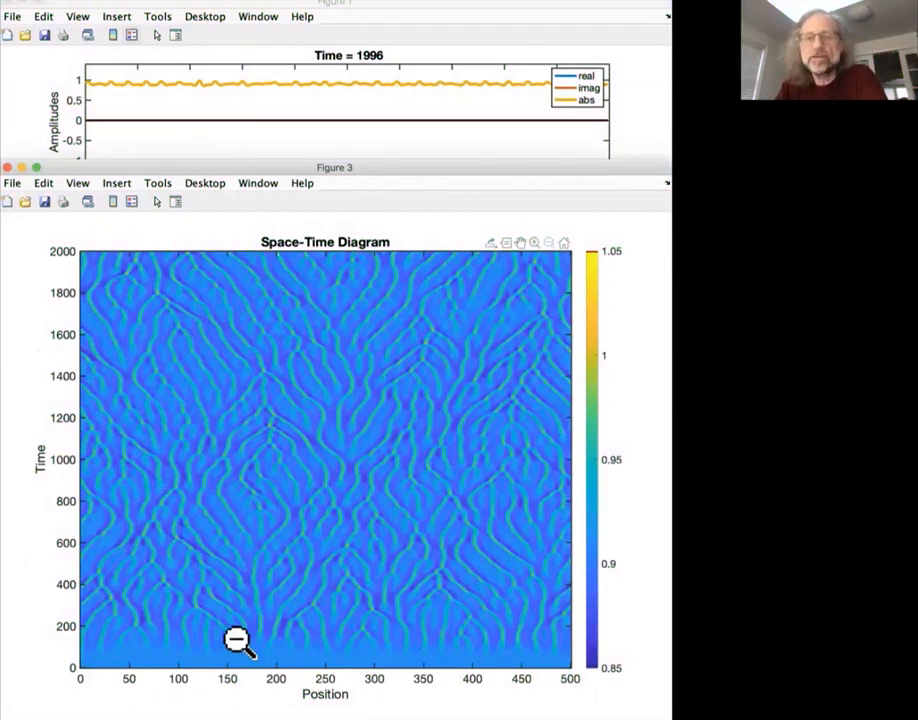
mouse_move(190, 597)
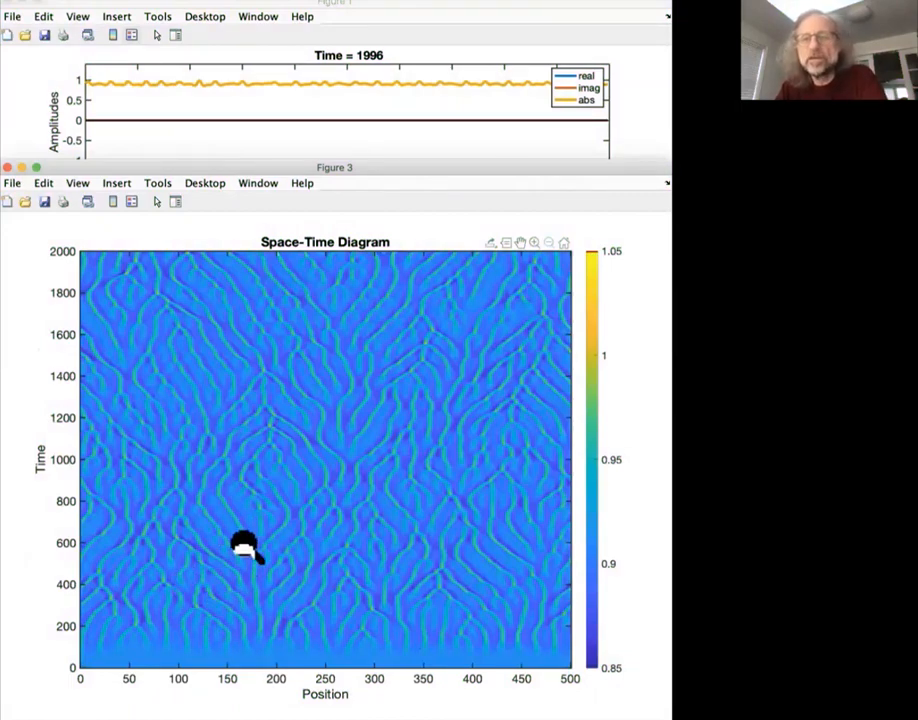
mouse_move(238, 465)
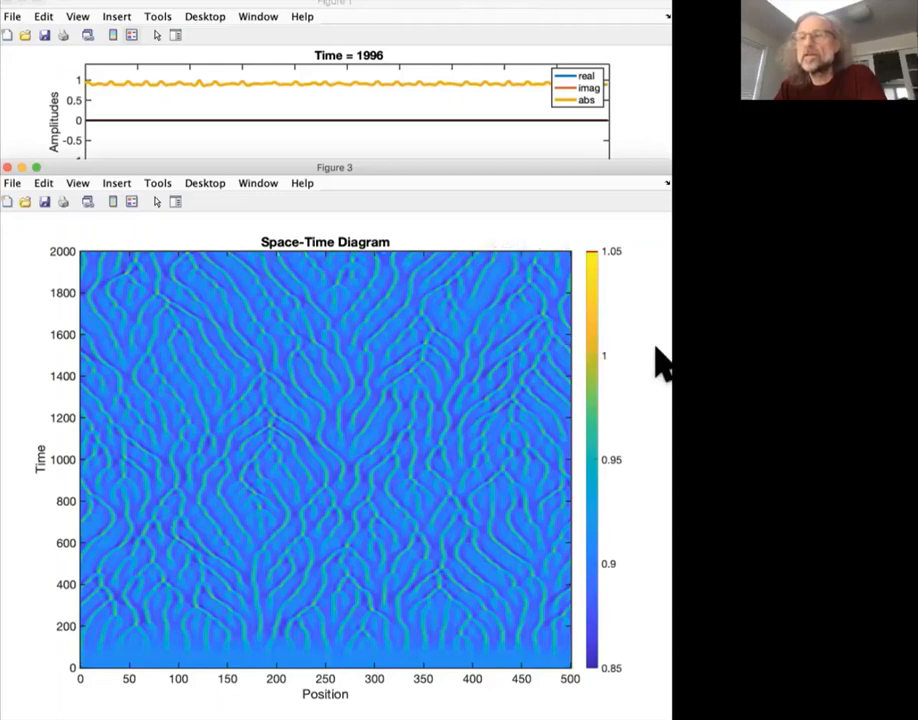
mouse_move(625, 400)
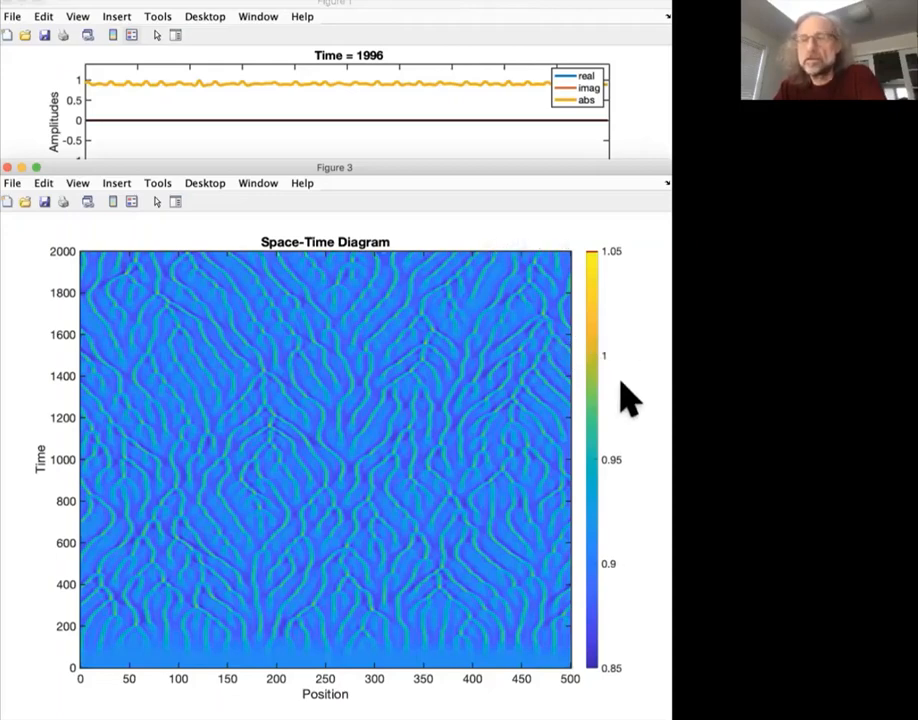
mouse_move(637, 460)
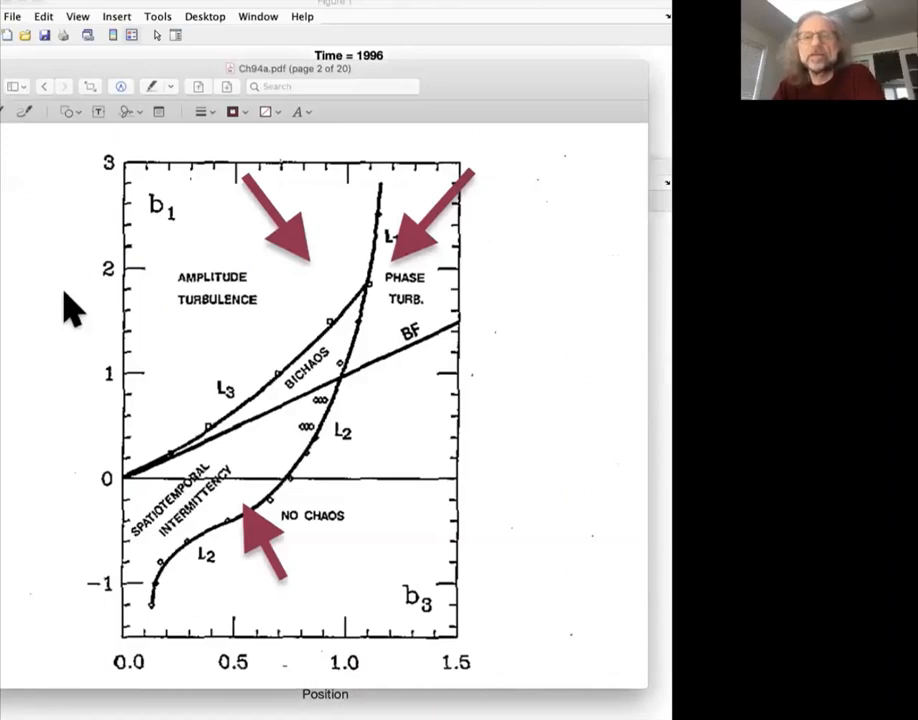
mouse_move(150, 375)
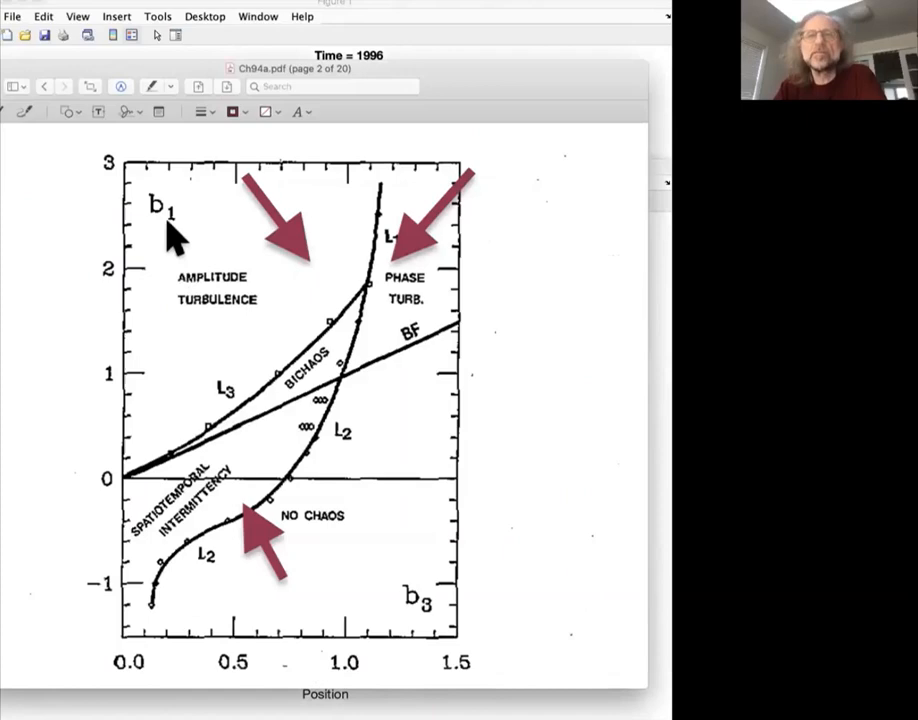
mouse_move(170, 220)
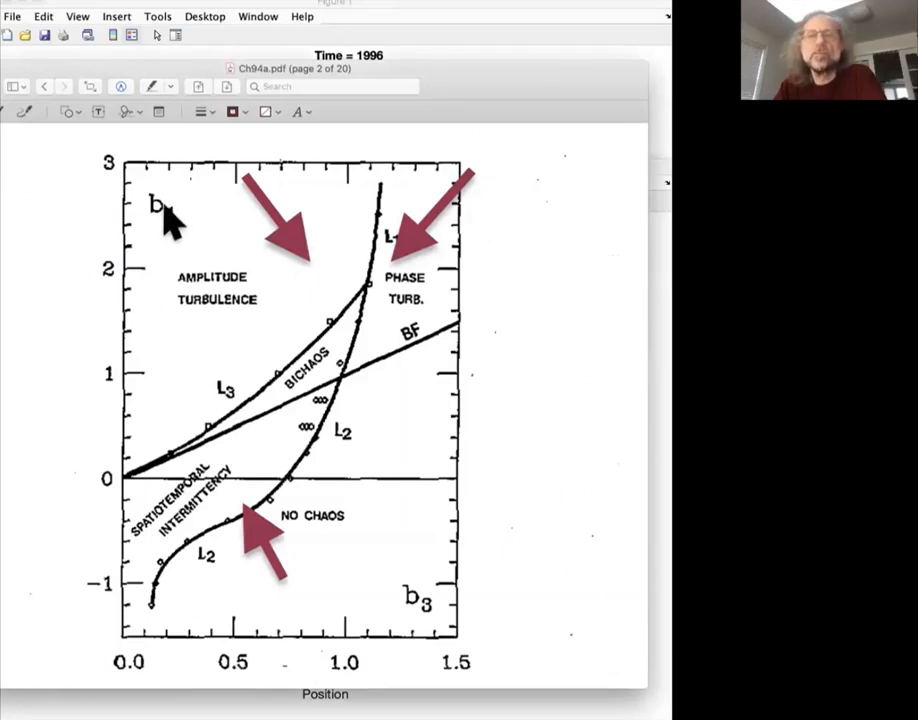
mouse_move(165, 290)
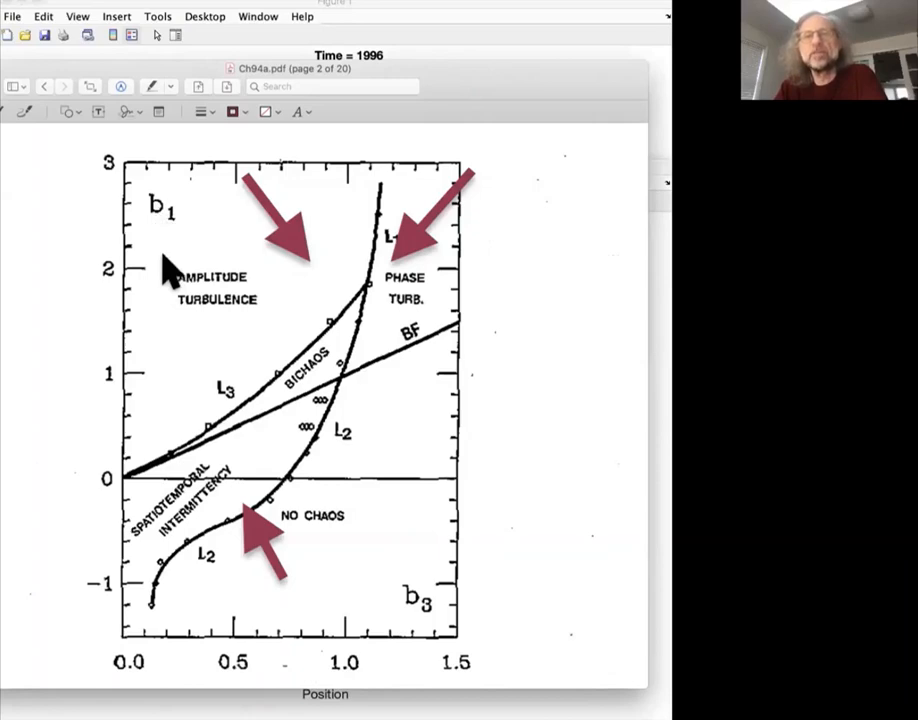
mouse_move(200, 305)
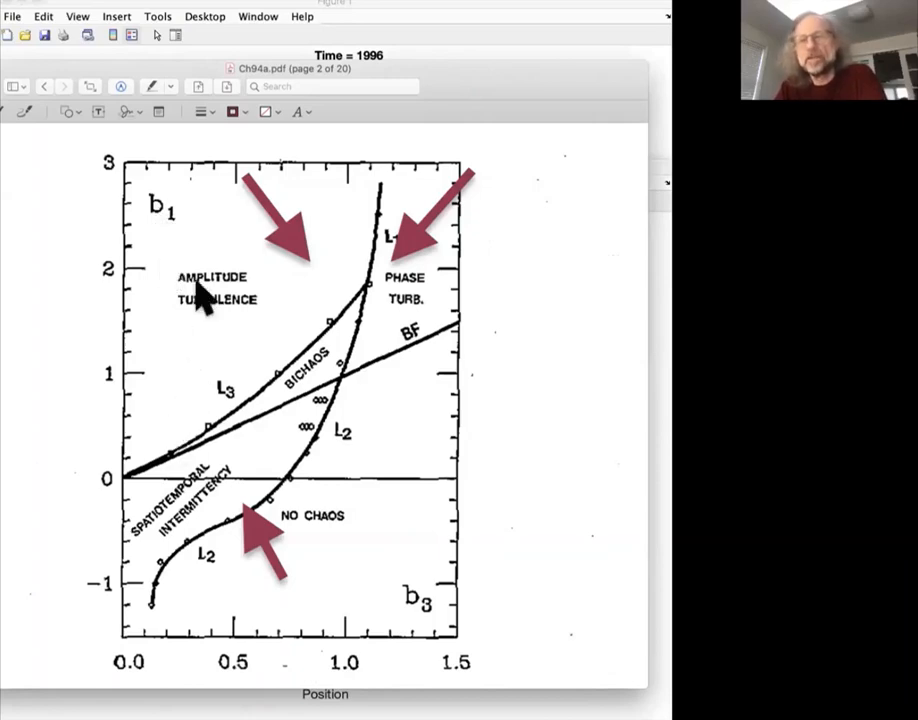
mouse_move(170, 240)
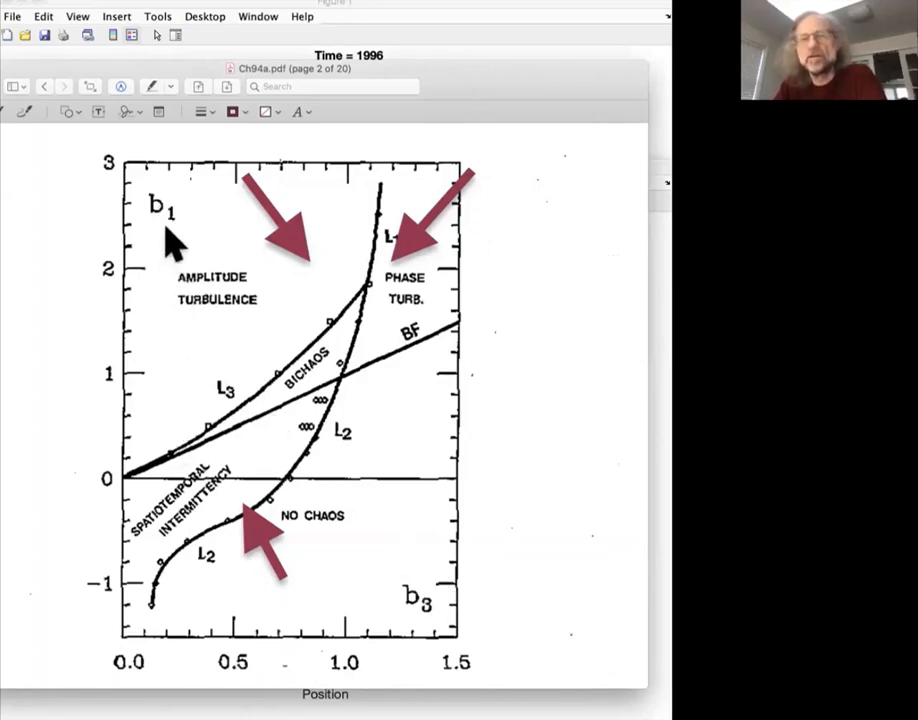
mouse_move(175, 475)
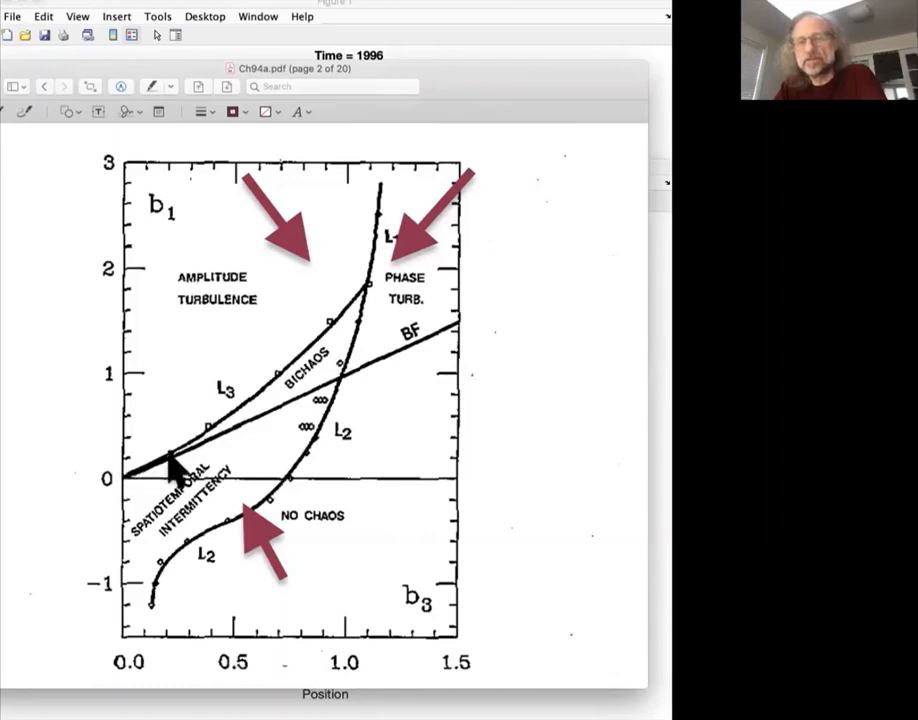
mouse_move(325, 385)
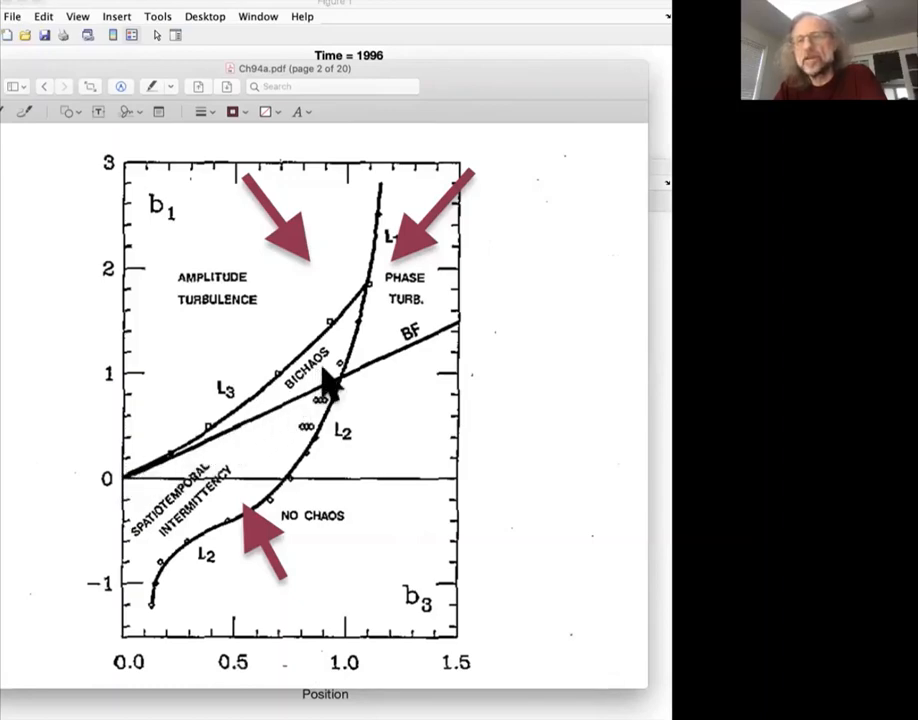
mouse_move(420, 390)
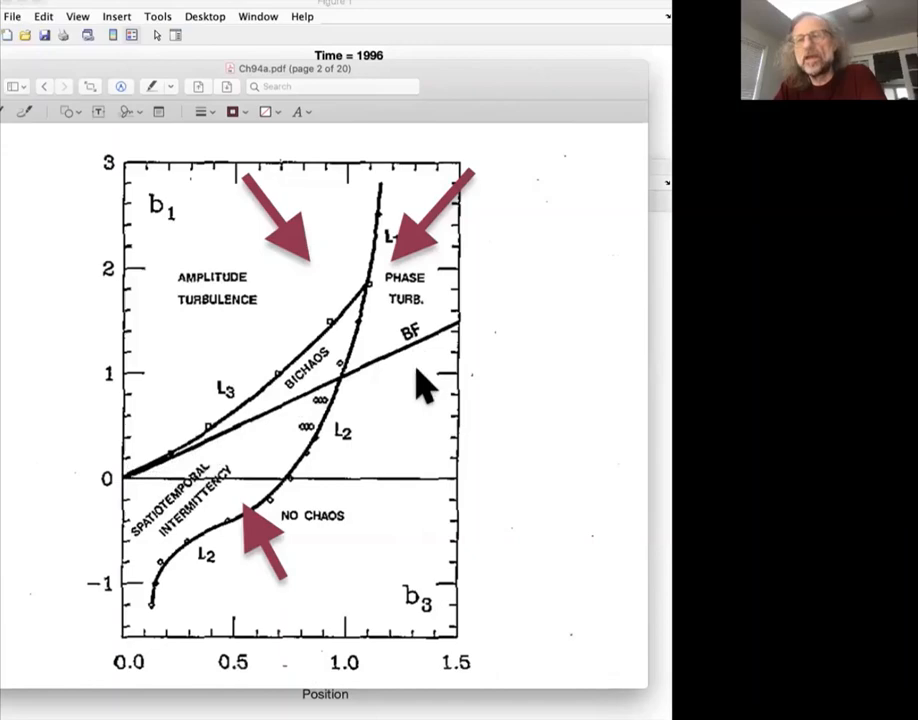
mouse_move(370, 420)
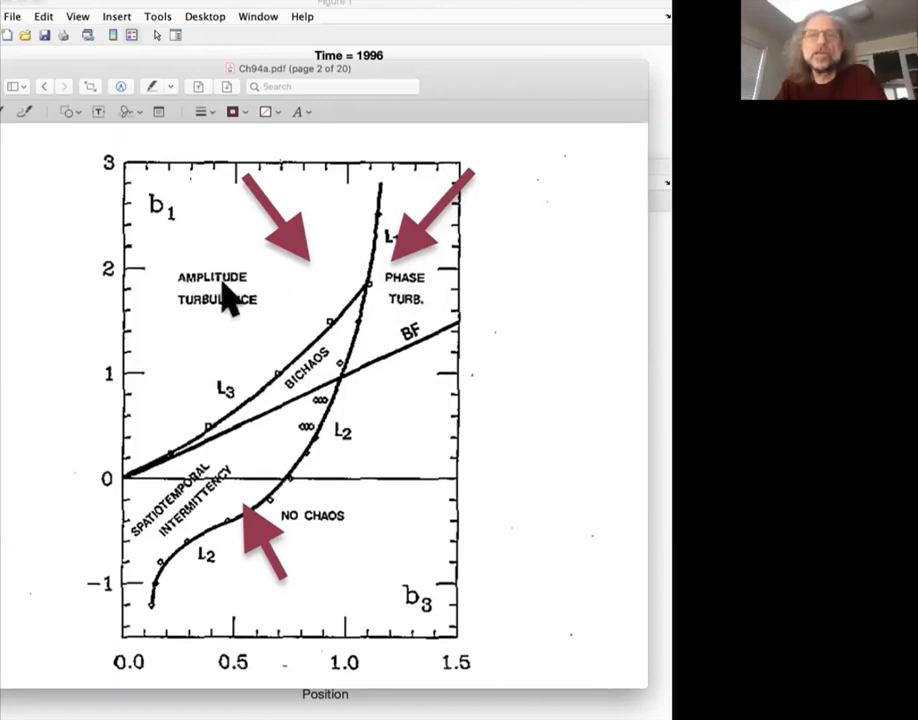
mouse_move(225, 300)
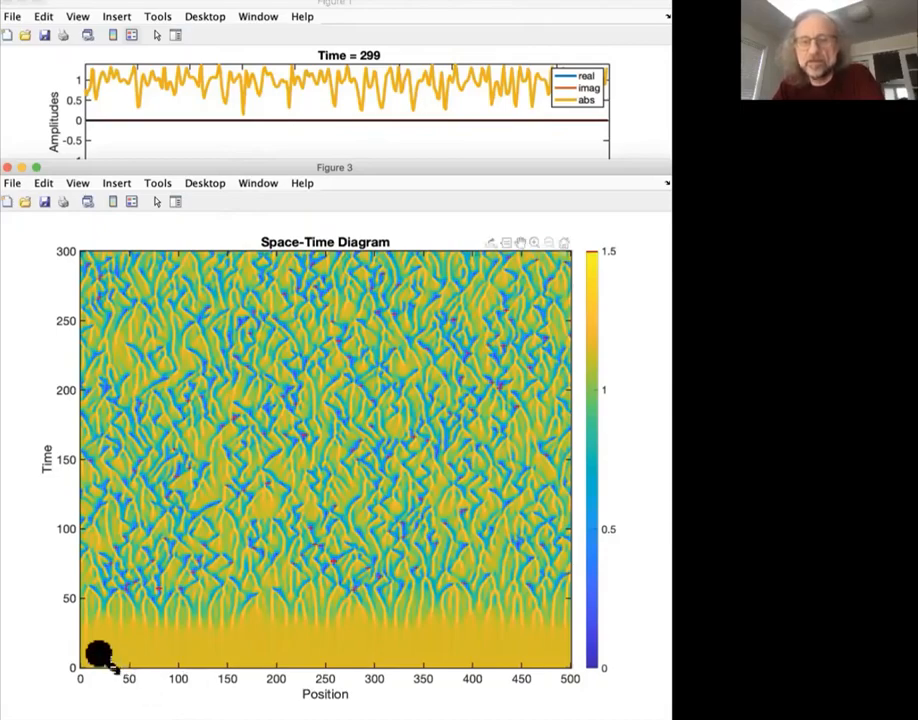
mouse_move(535, 655)
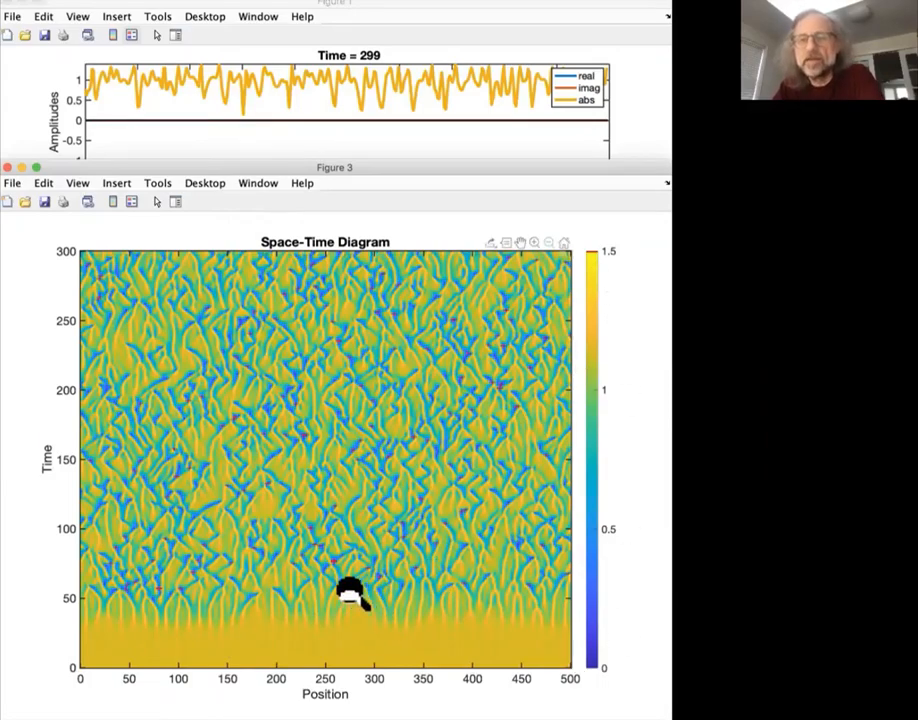
mouse_move(120, 605)
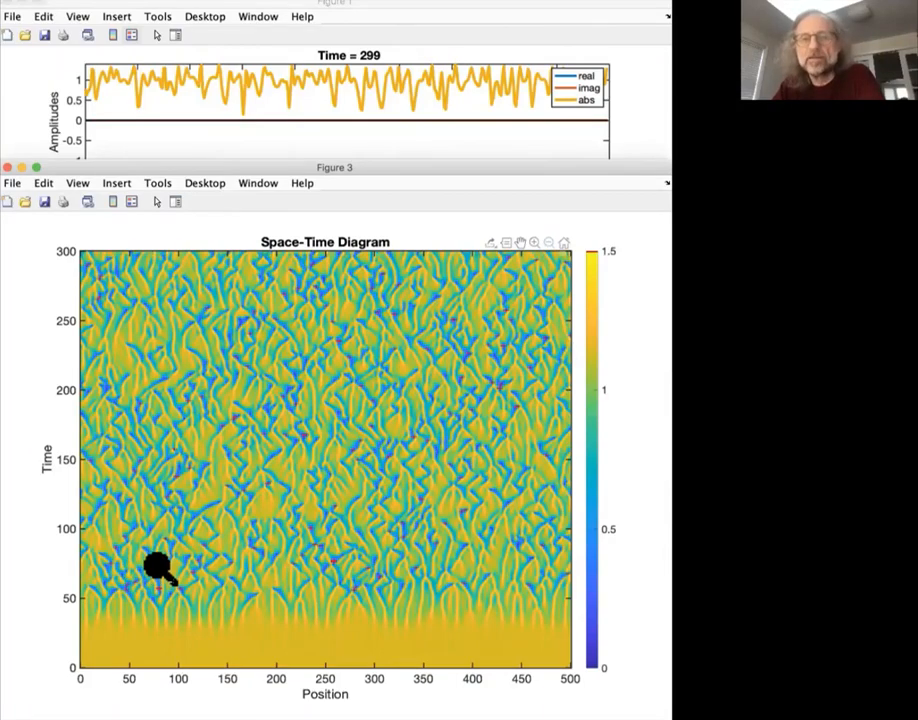
mouse_move(168, 560)
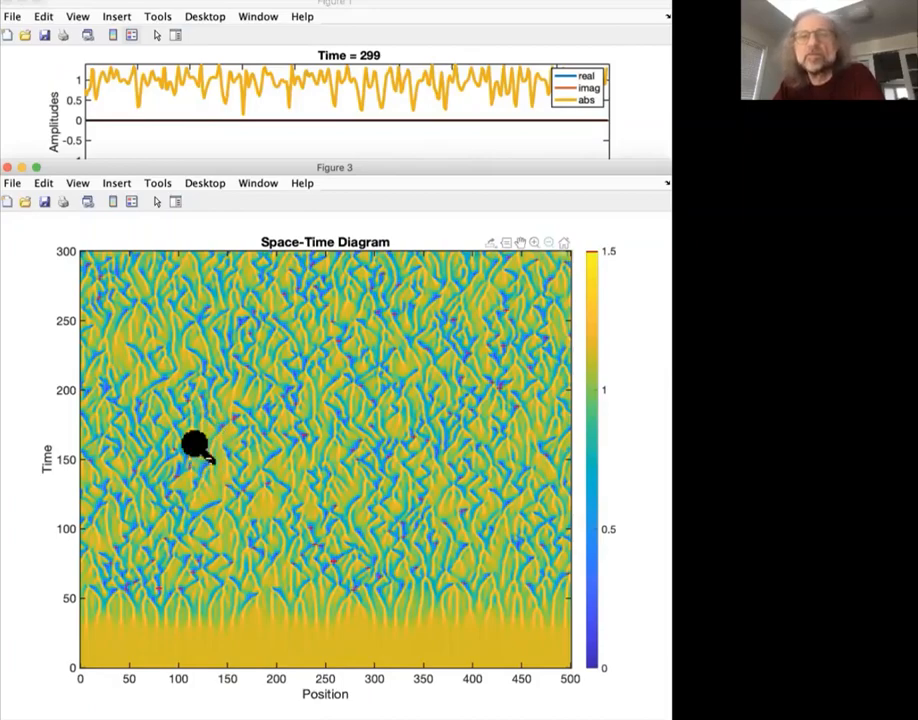
mouse_move(178, 665)
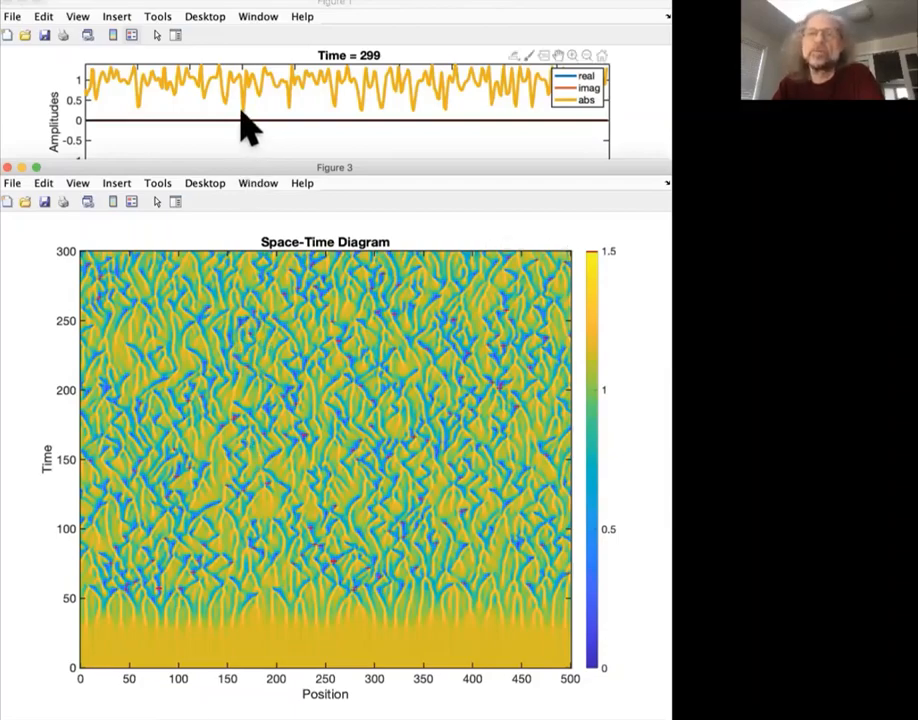
mouse_move(293, 130)
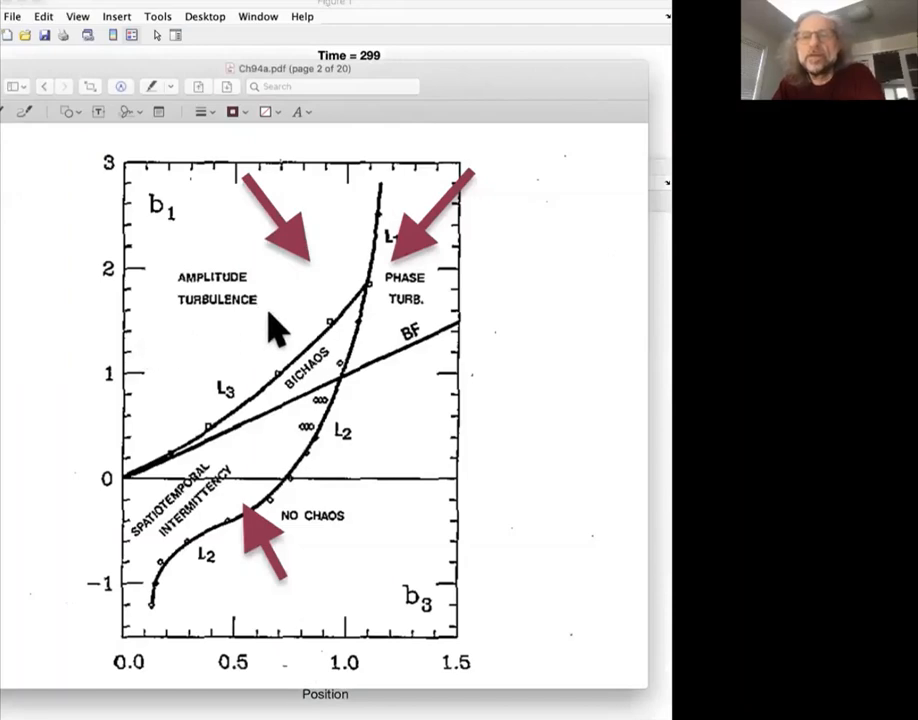
mouse_move(415, 360)
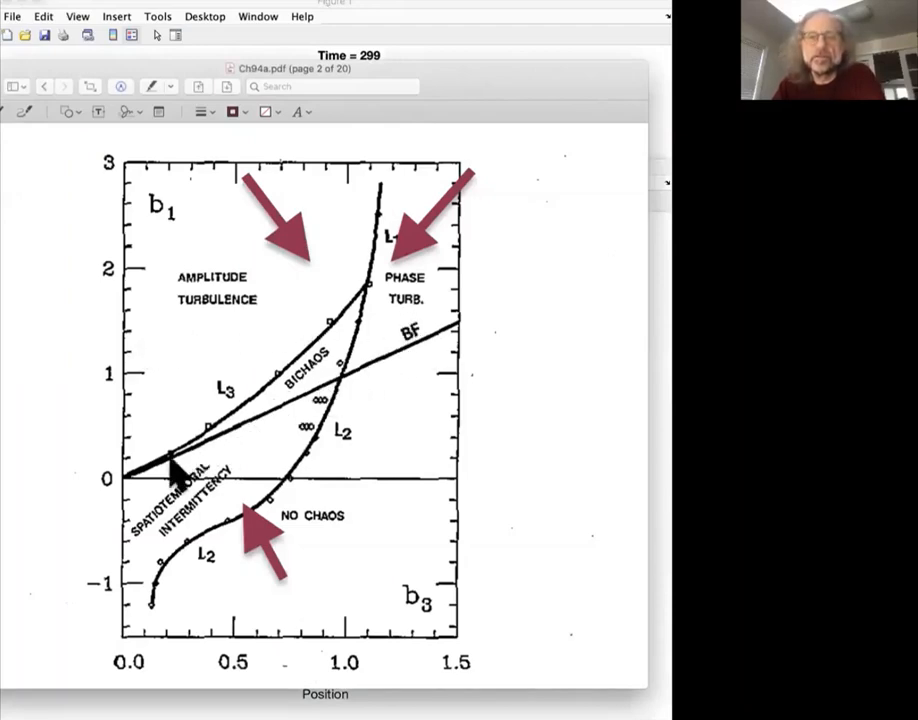
mouse_move(195, 610)
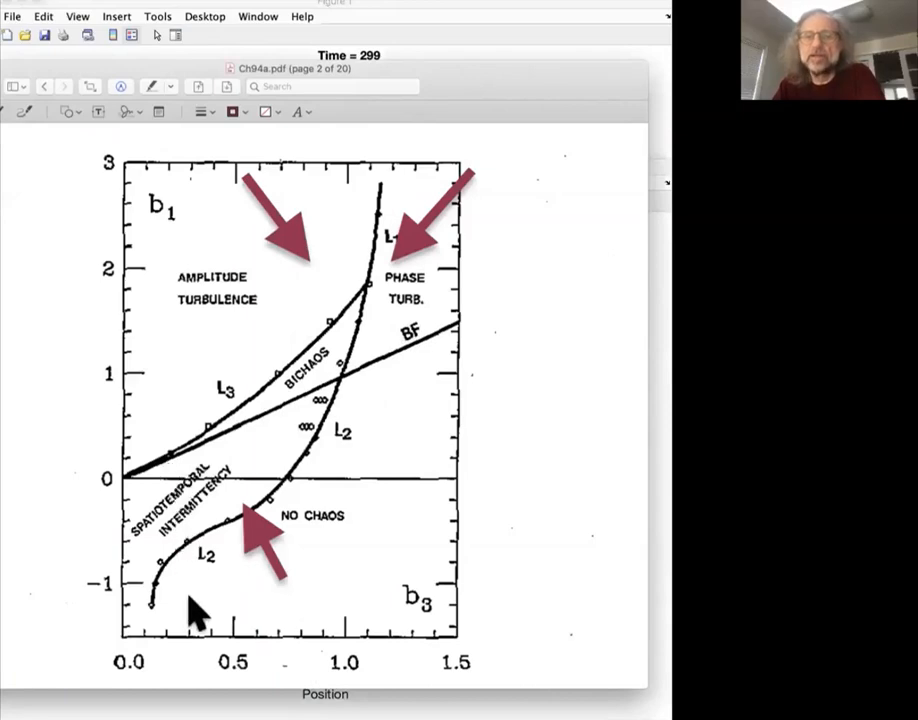
mouse_move(200, 478)
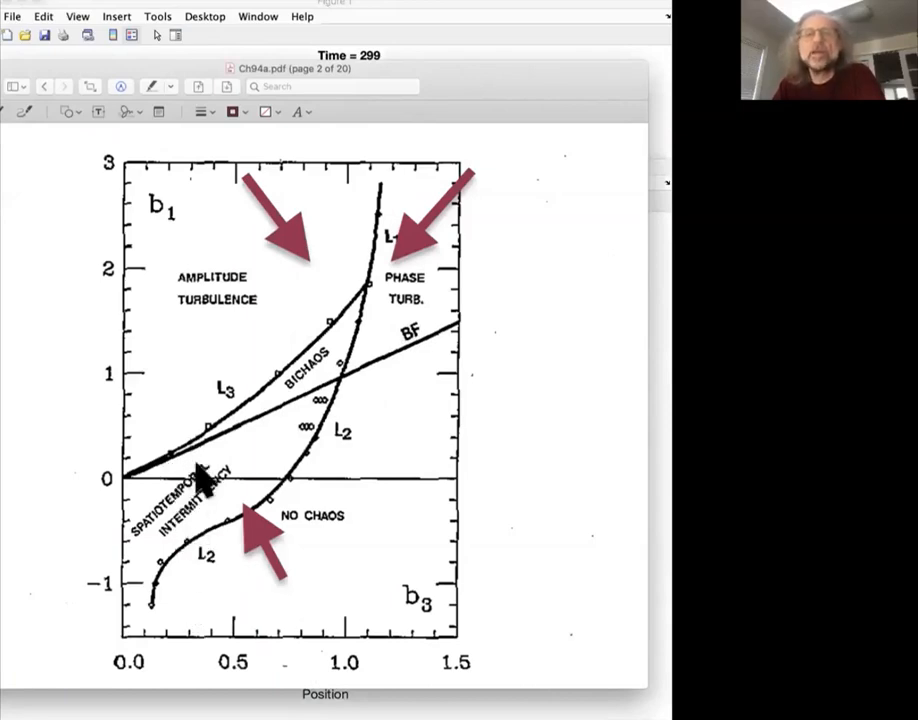
mouse_move(250, 595)
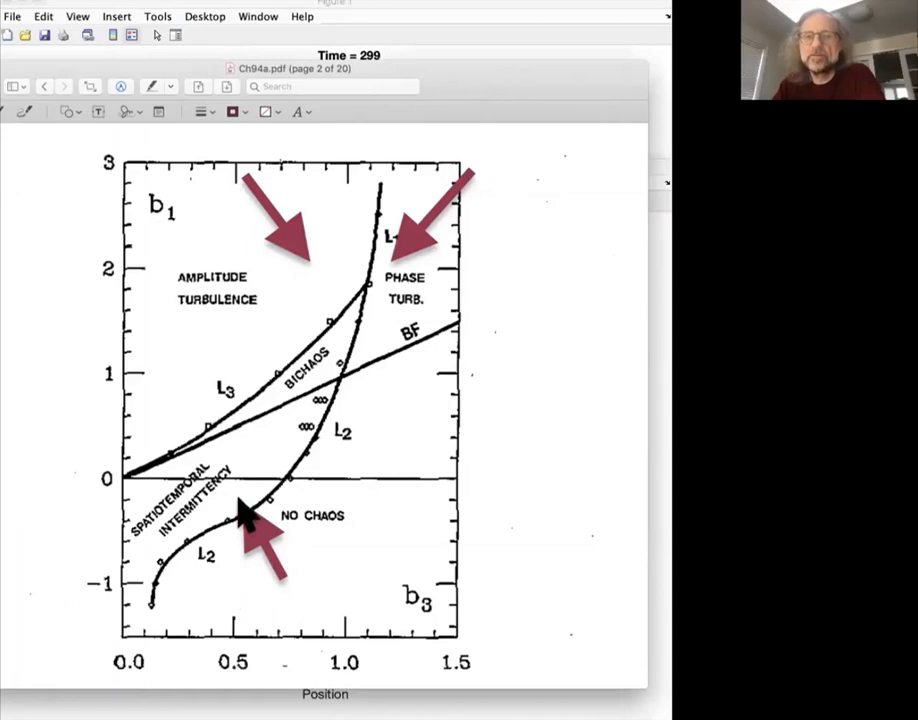
mouse_move(246, 515)
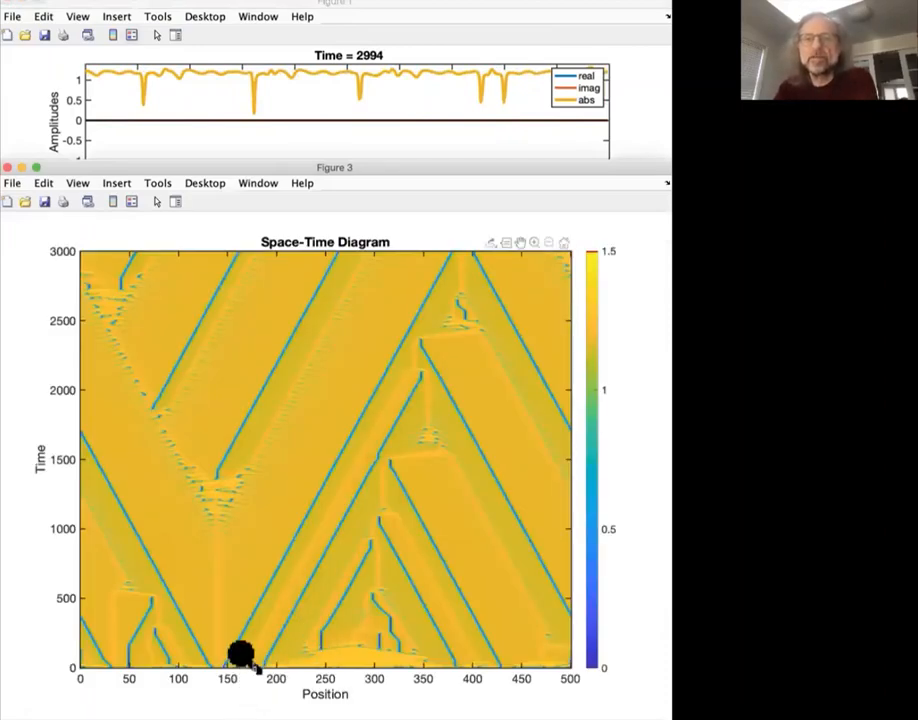
mouse_move(253, 620)
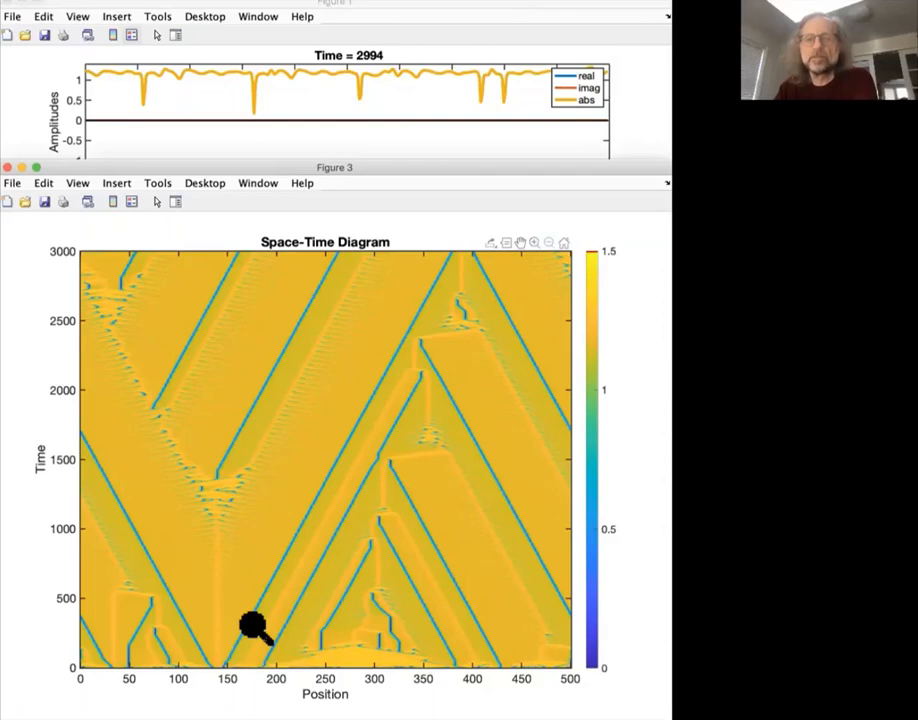
mouse_move(240, 618)
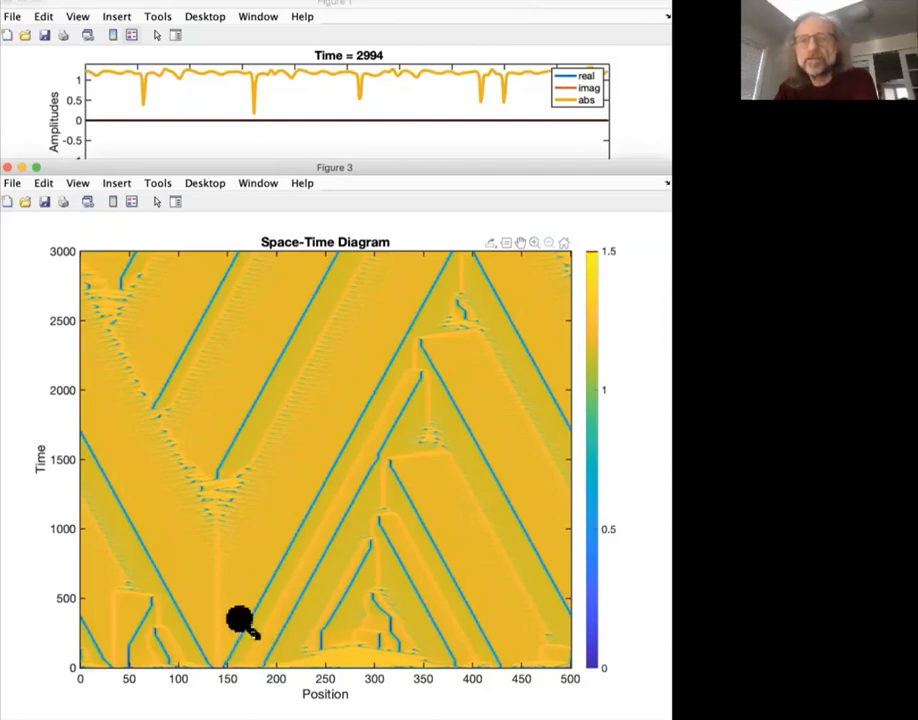
mouse_move(250, 555)
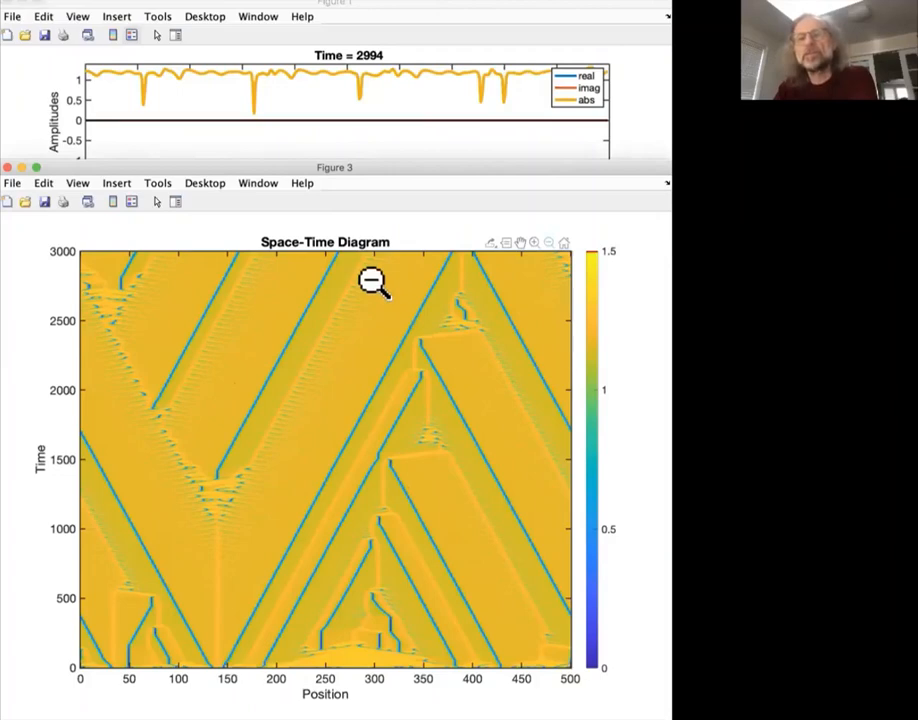
mouse_move(320, 440)
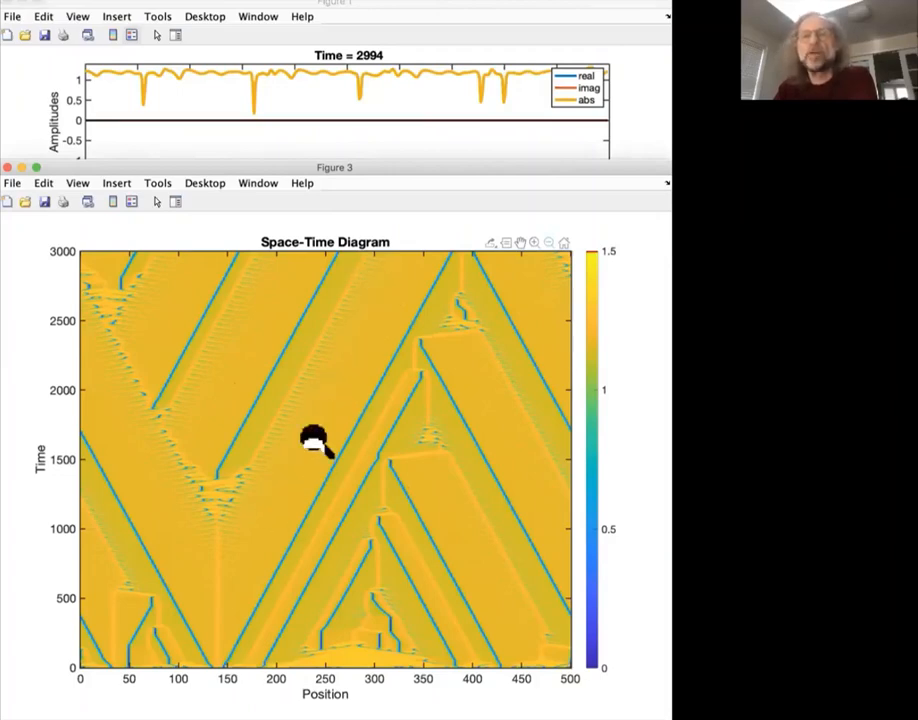
mouse_move(240, 545)
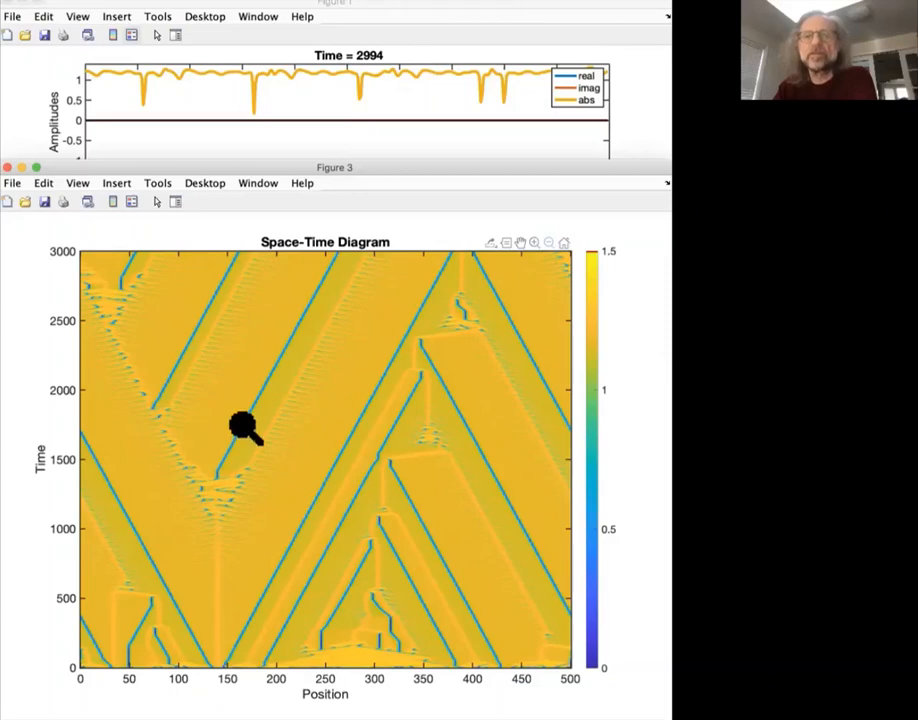
mouse_move(185, 573)
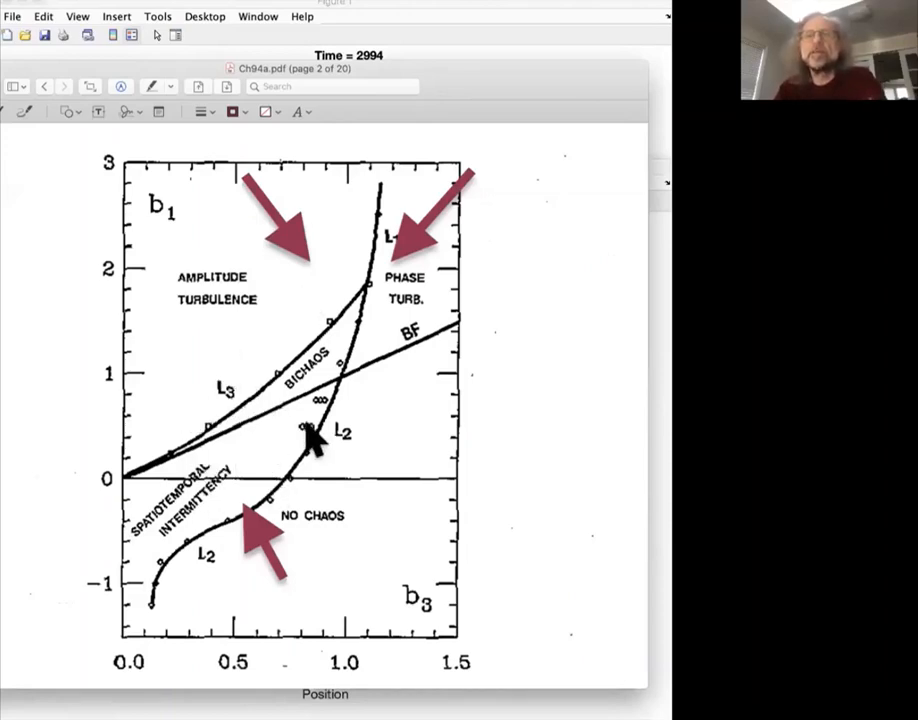
mouse_move(310, 470)
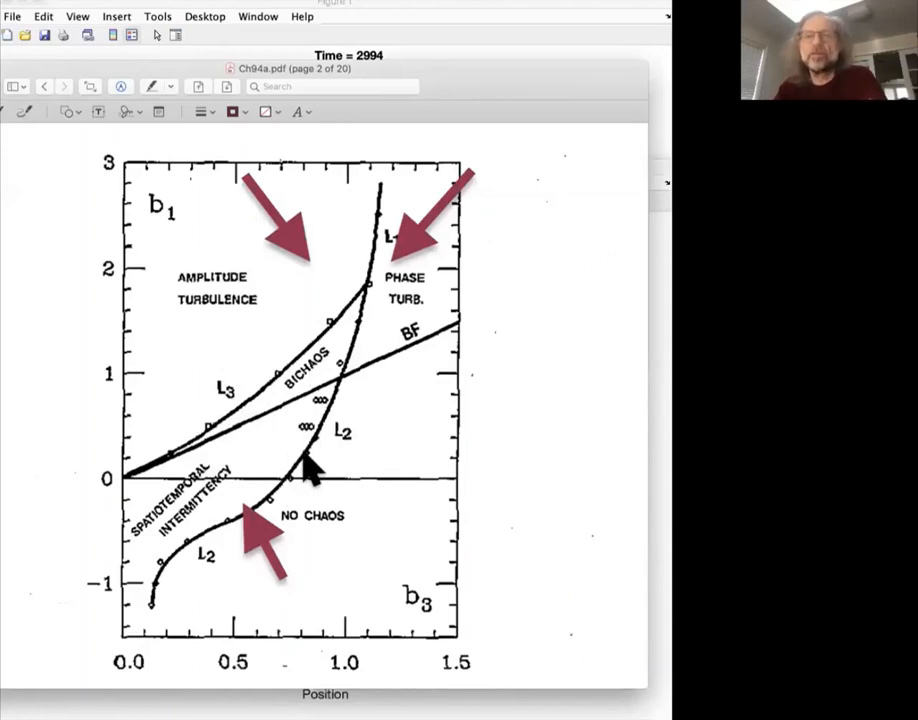
mouse_move(340, 335)
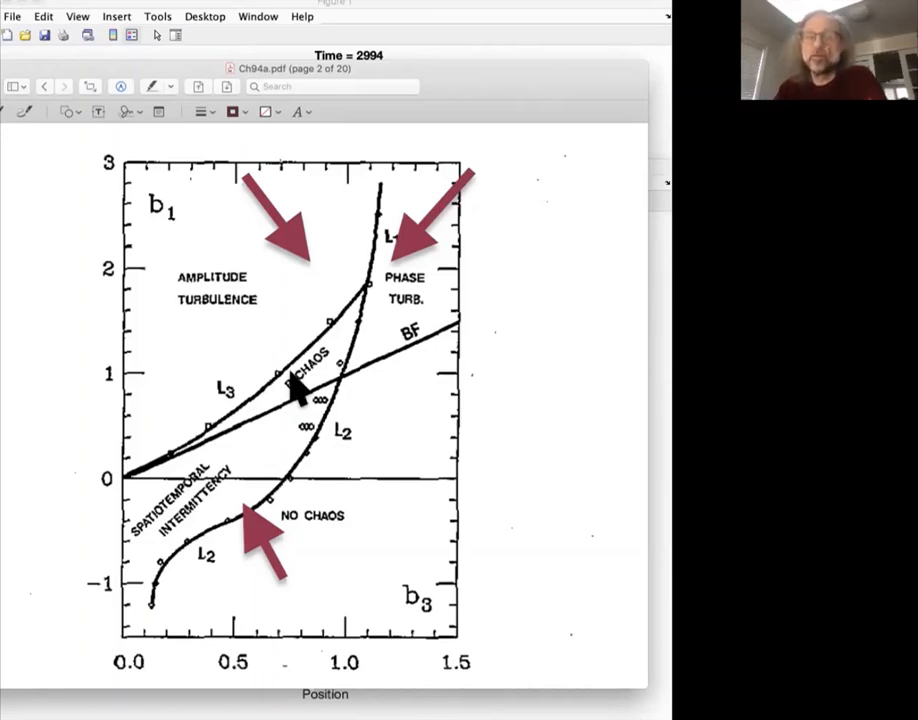
mouse_move(300, 388)
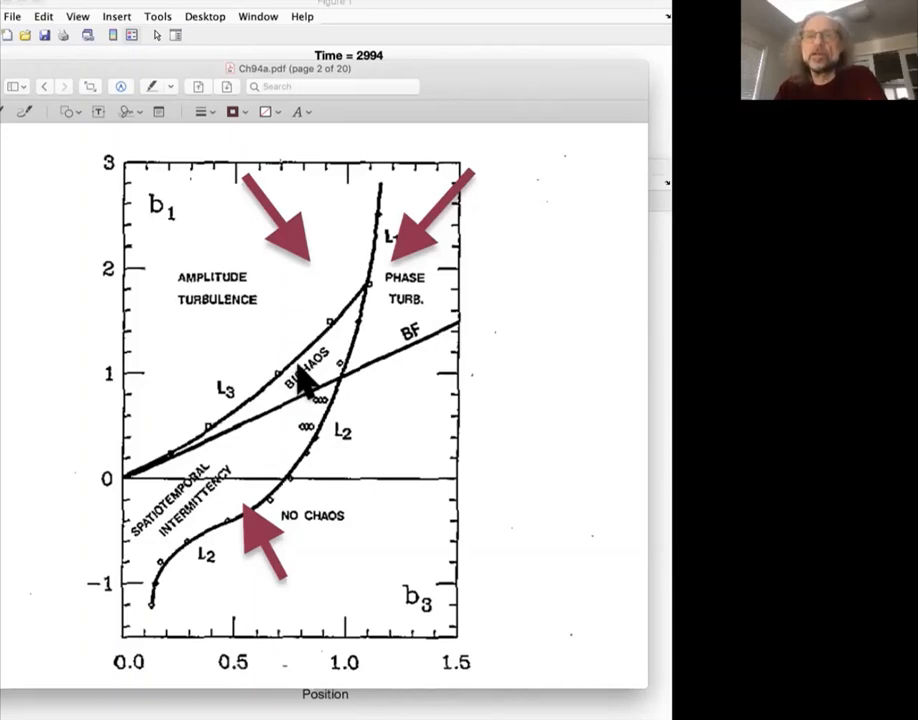